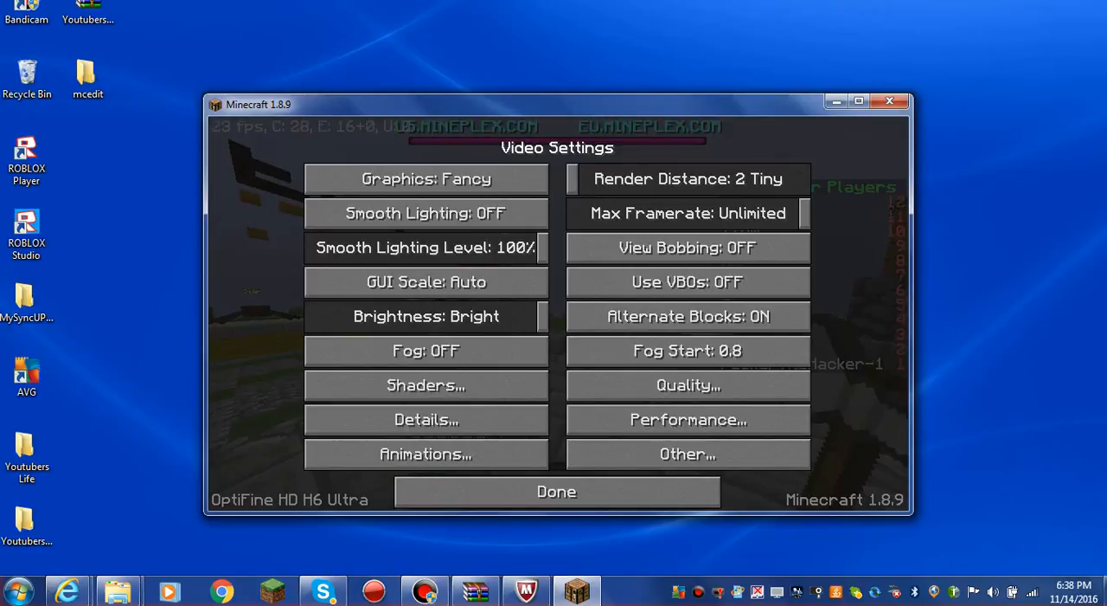
# Close Video Settings and cancel out of the multiplayer server list
pyautogui.click(556, 492)
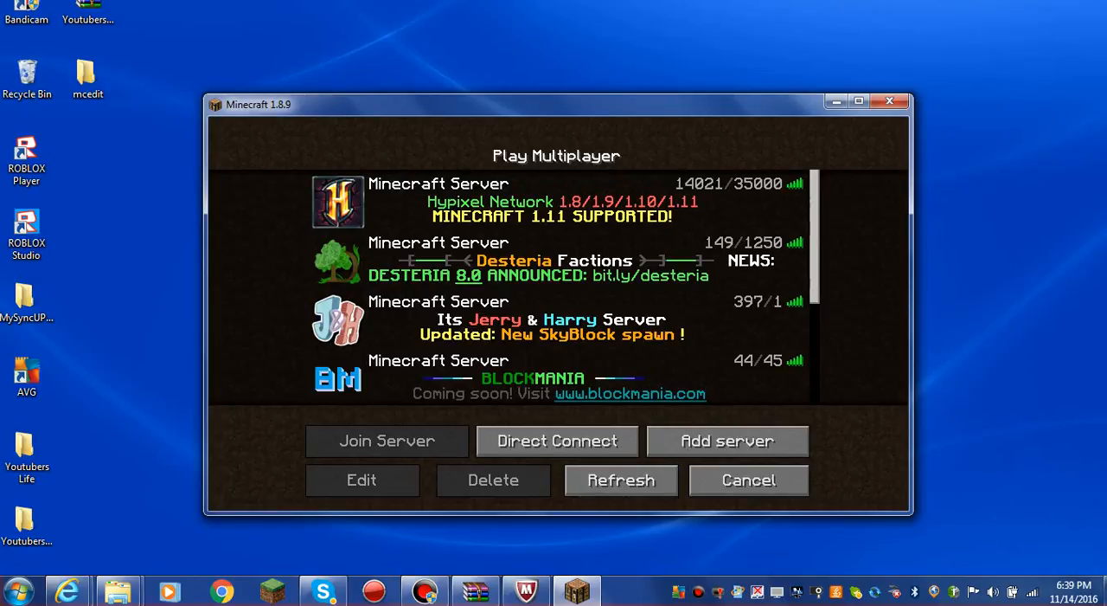
pyautogui.click(748, 479)
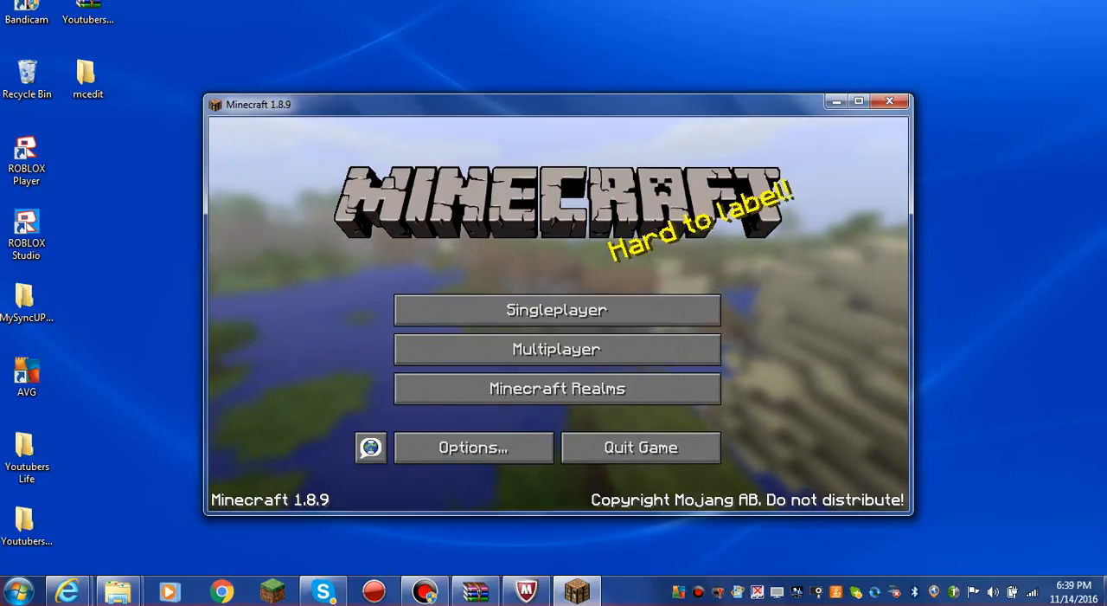
pyautogui.moveTo(556, 309)
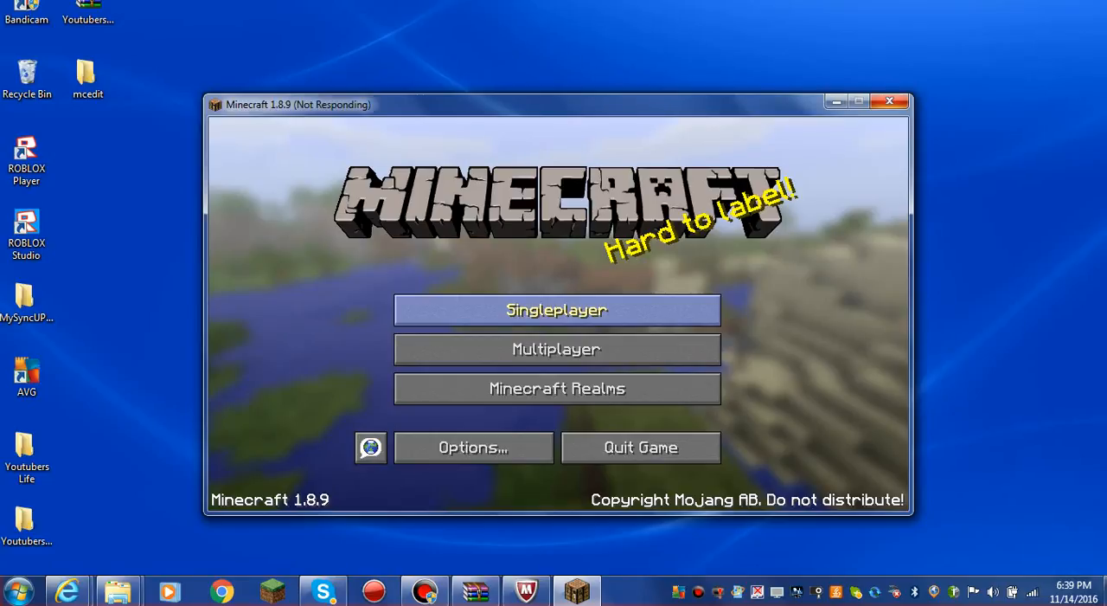
# Open Singleplayer and select the Alphabet Parkour world
pyautogui.click(556, 309)
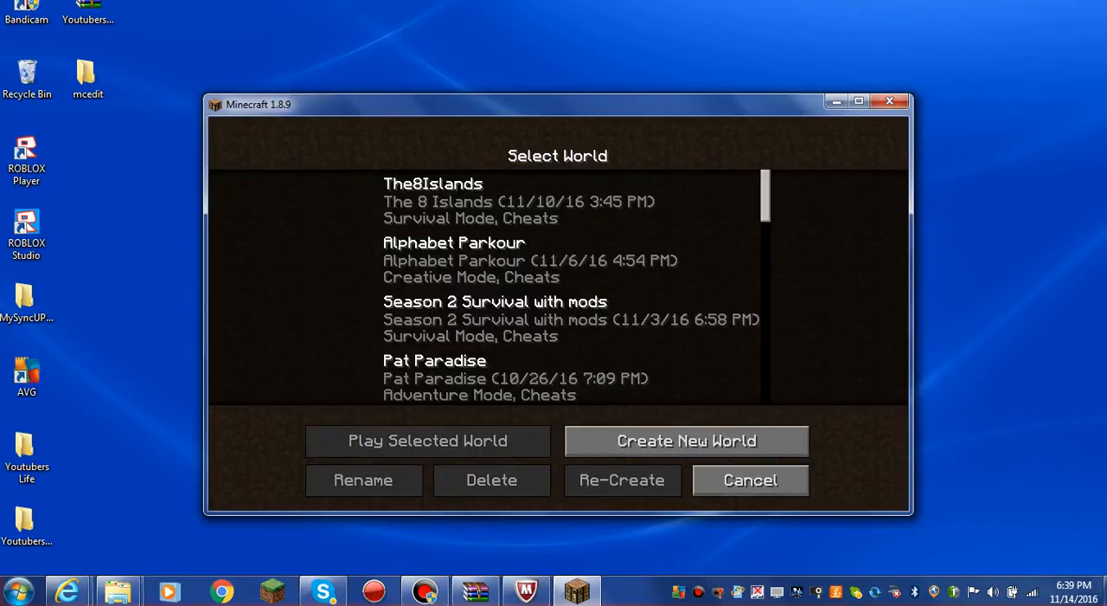
pyautogui.click(557, 260)
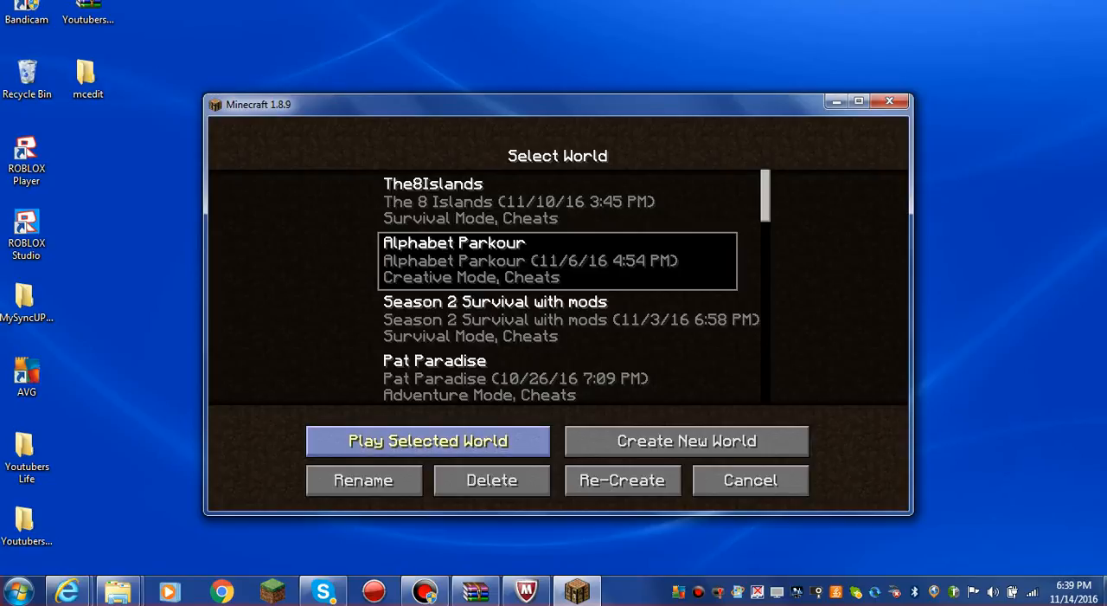
# Play the selected Alphabet Parkour world and wait for it to load
pyautogui.click(426, 442)
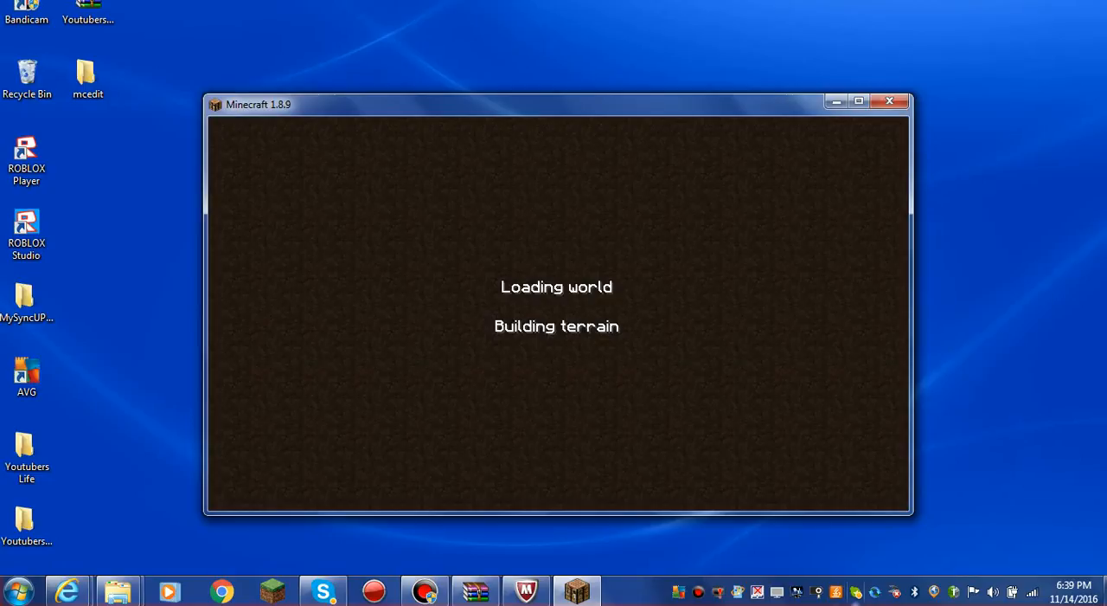
pyautogui.moveTo(576, 591)
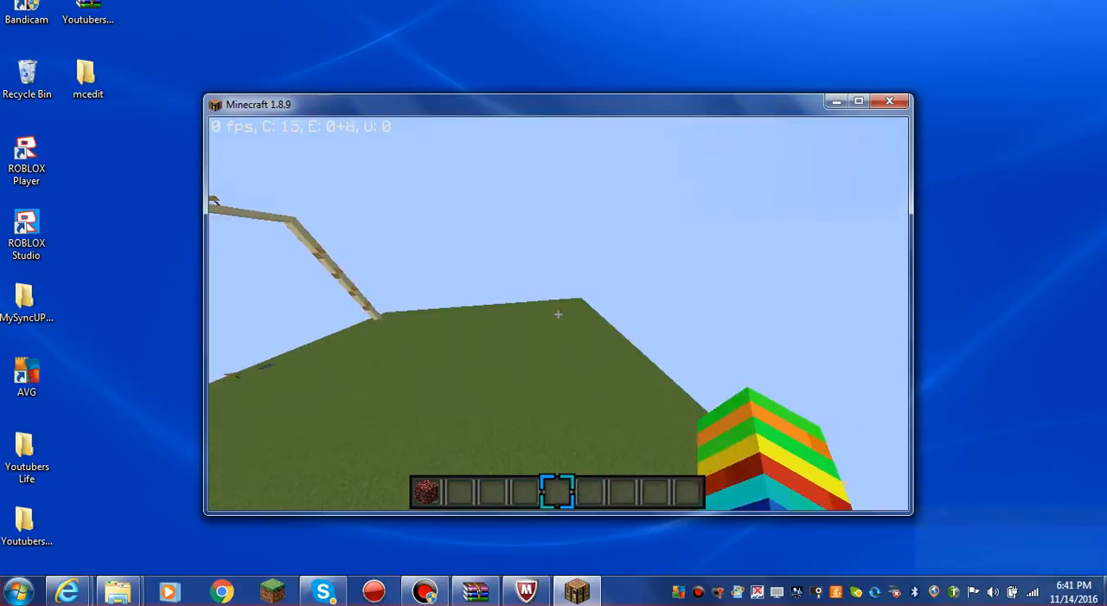
# Run /kill in chat, then respawn from the death screen
pyautogui.write('/ki')
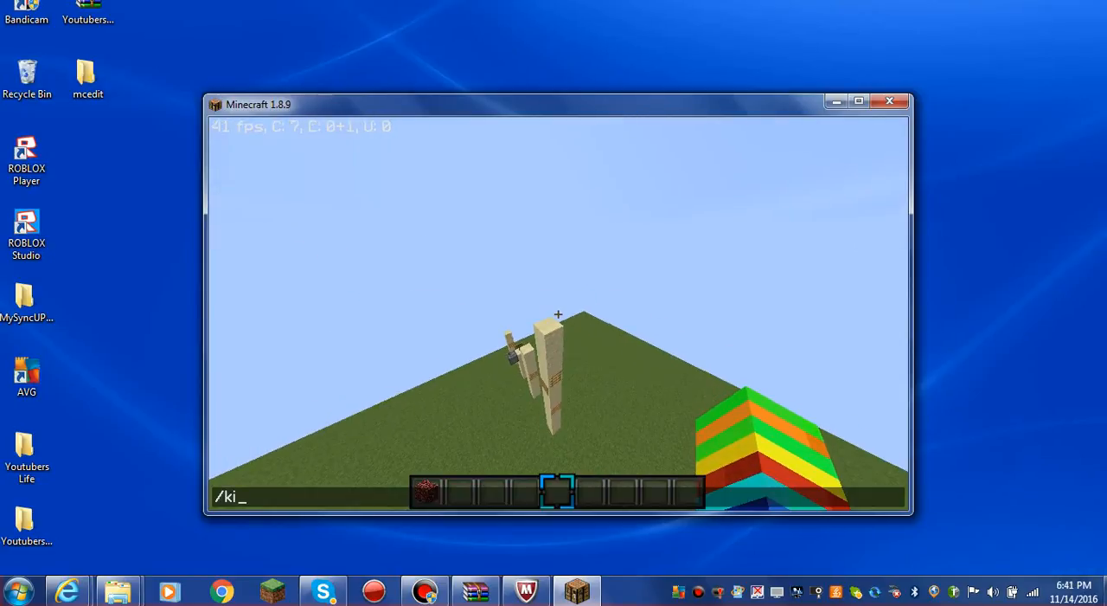
pyautogui.press('Return')
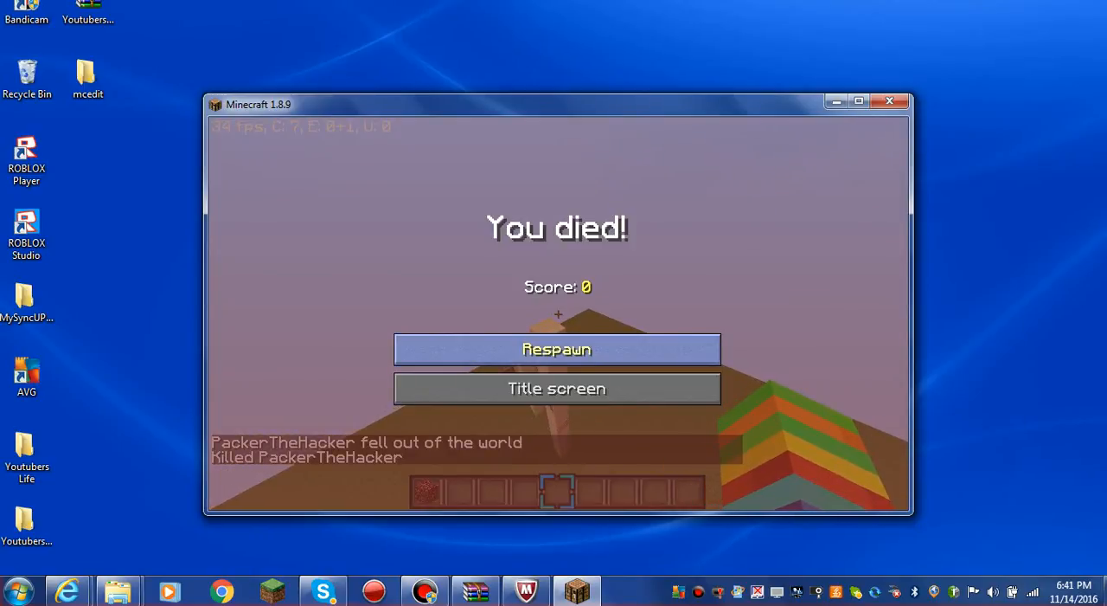
pyautogui.click(556, 349)
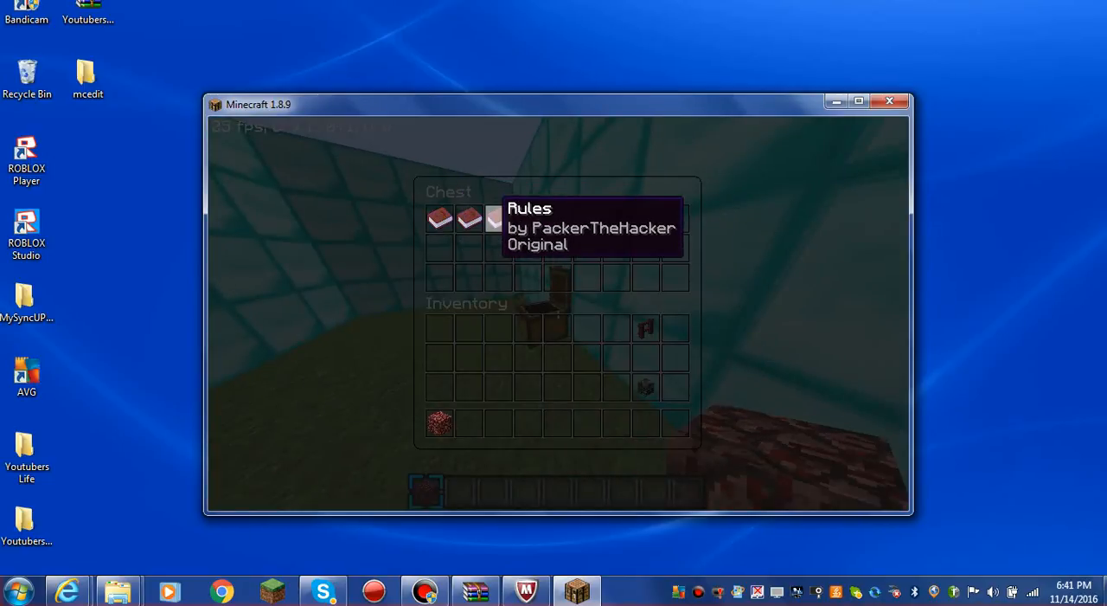
pyautogui.moveTo(438, 219)
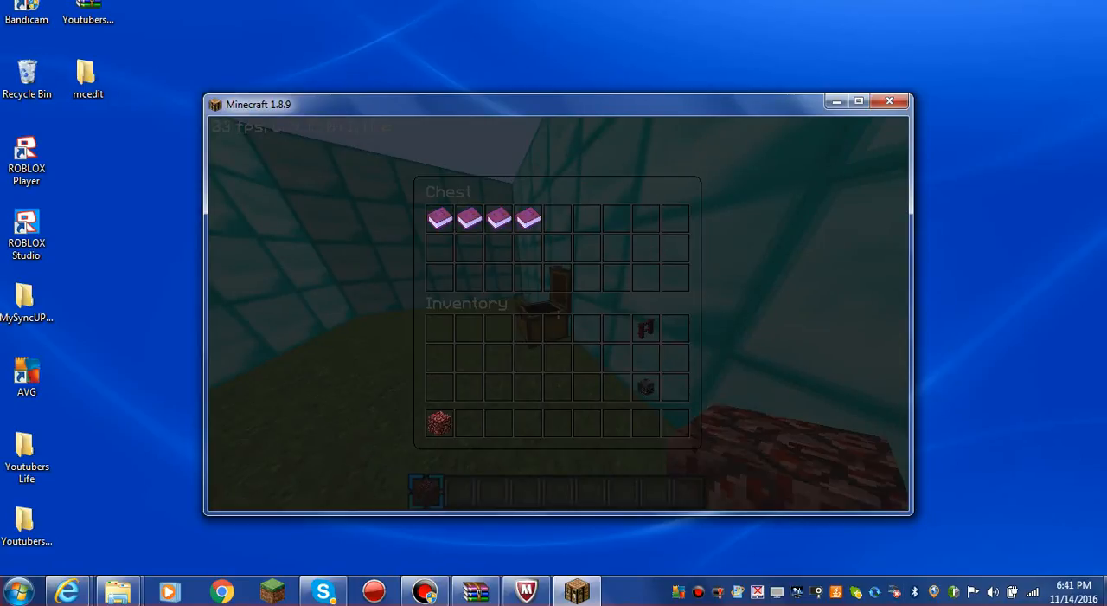
pyautogui.moveTo(496, 218)
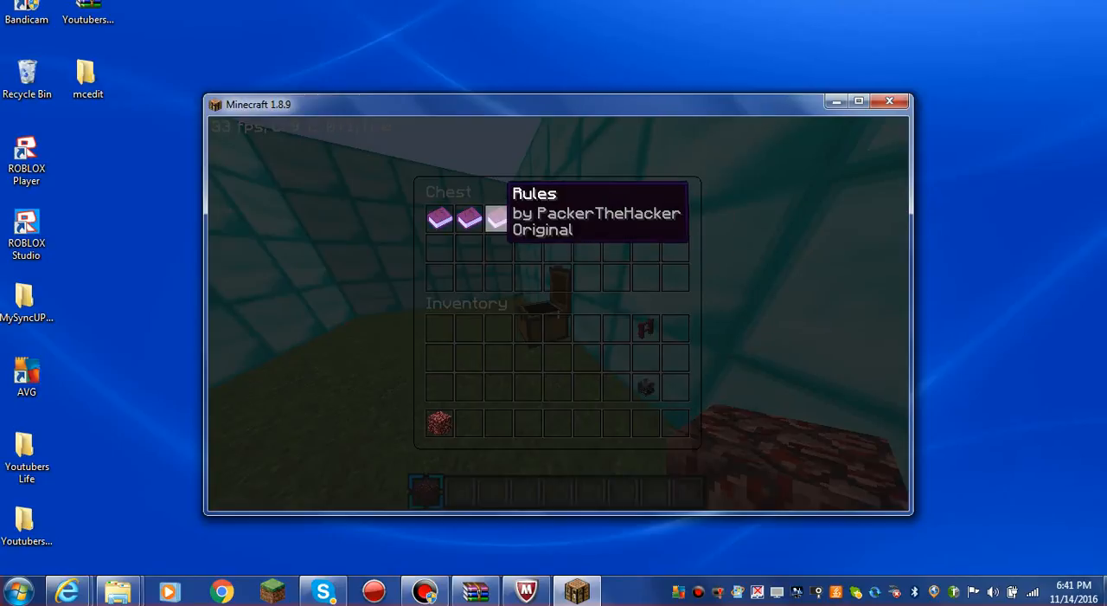
pyautogui.moveTo(526, 219)
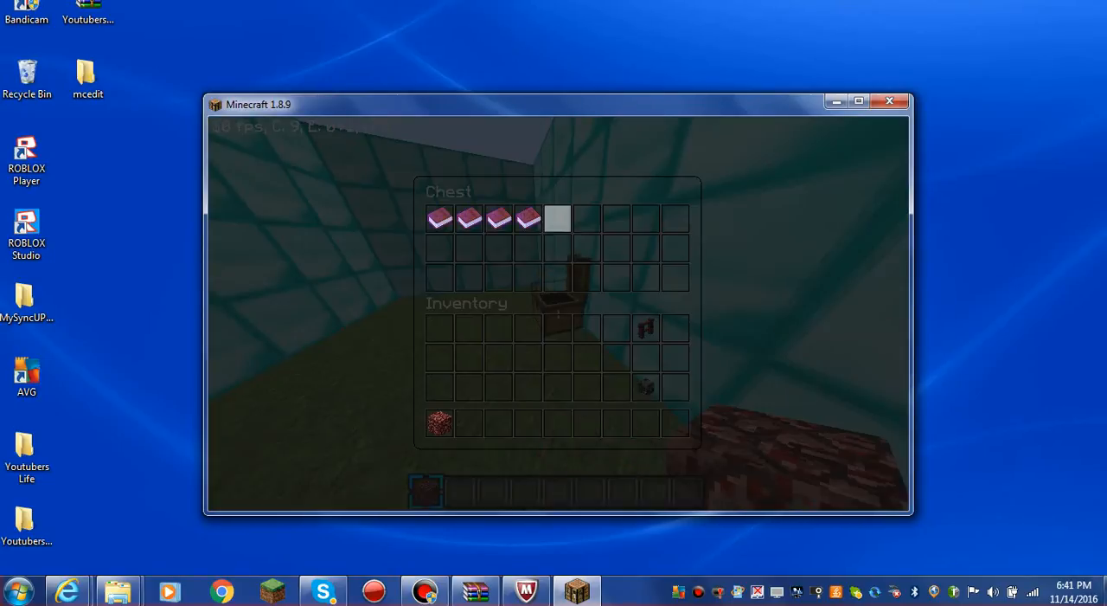
# Take a Rules book from the chest, read it, and close it
pyautogui.click(557, 218)
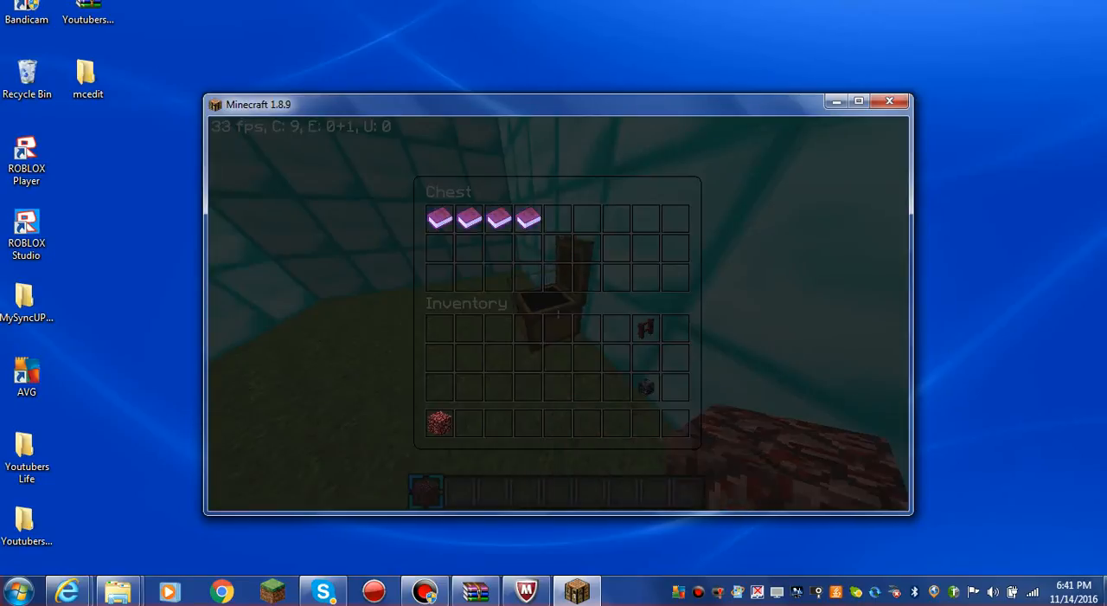
pyautogui.moveTo(498, 218)
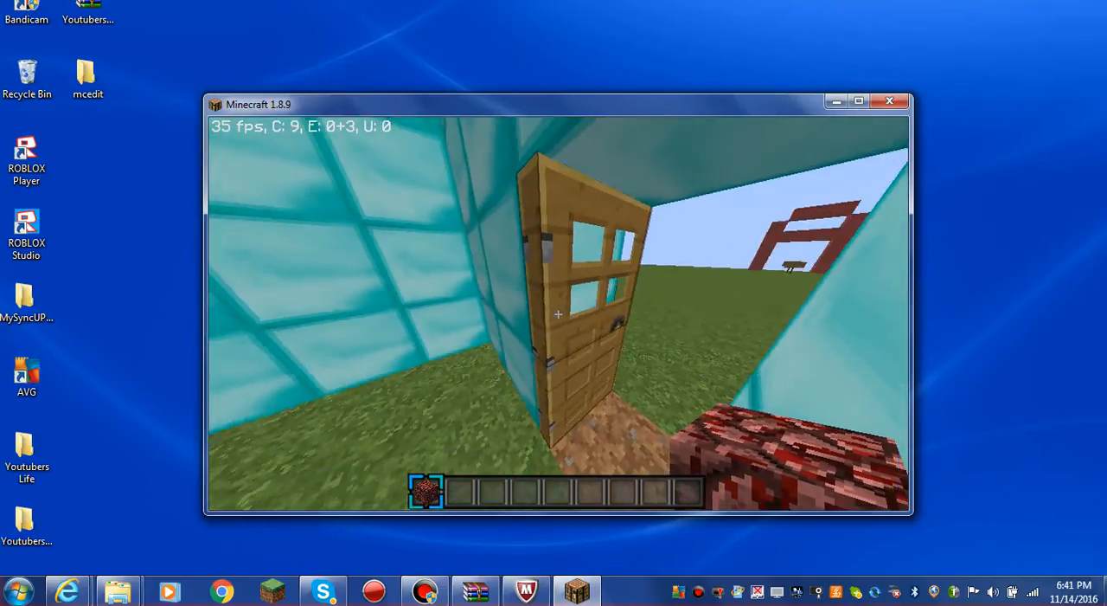
pyautogui.moveTo(558, 313)
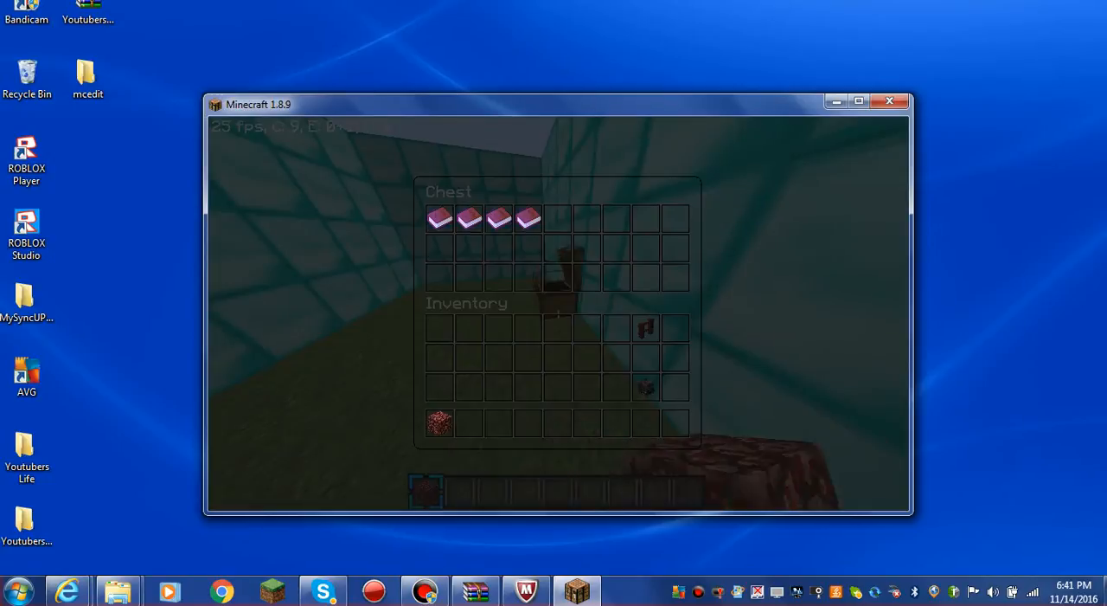
pyautogui.press('Escape')
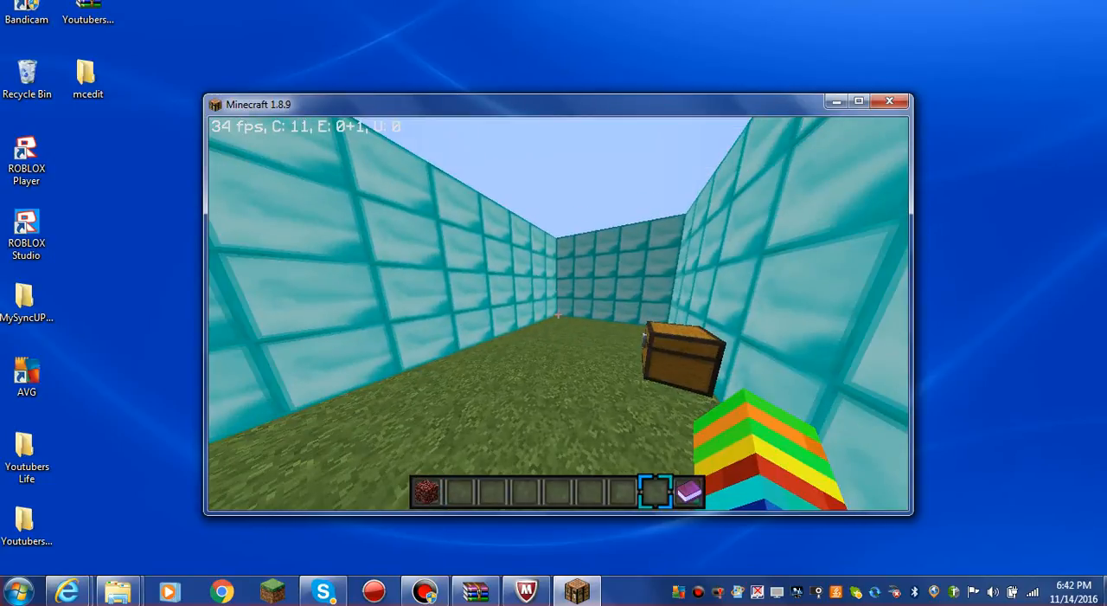
pyautogui.moveTo(558, 314)
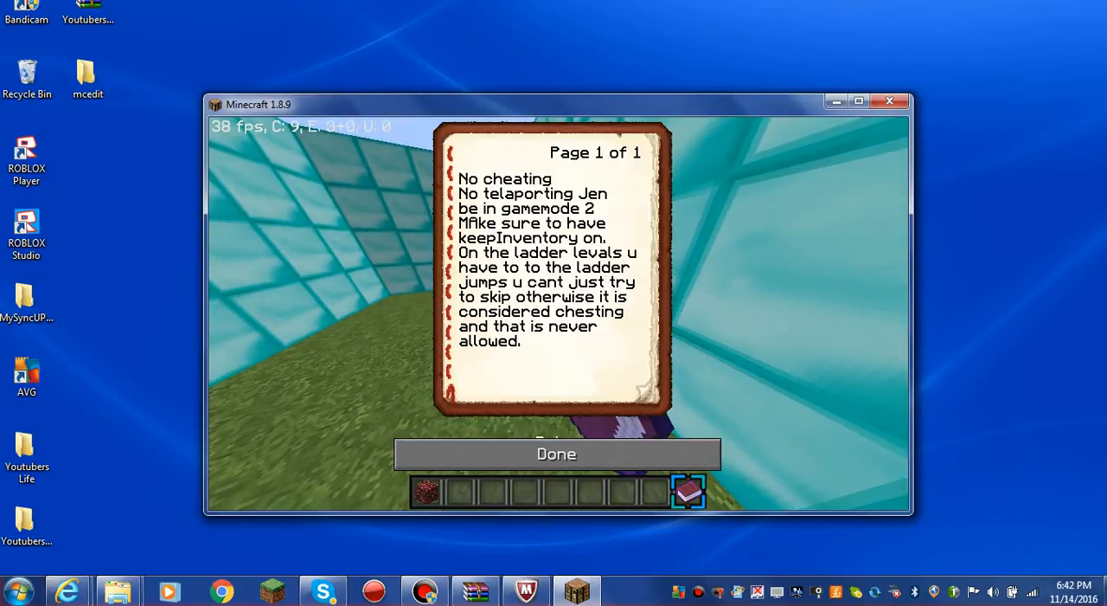
pyautogui.click(557, 453)
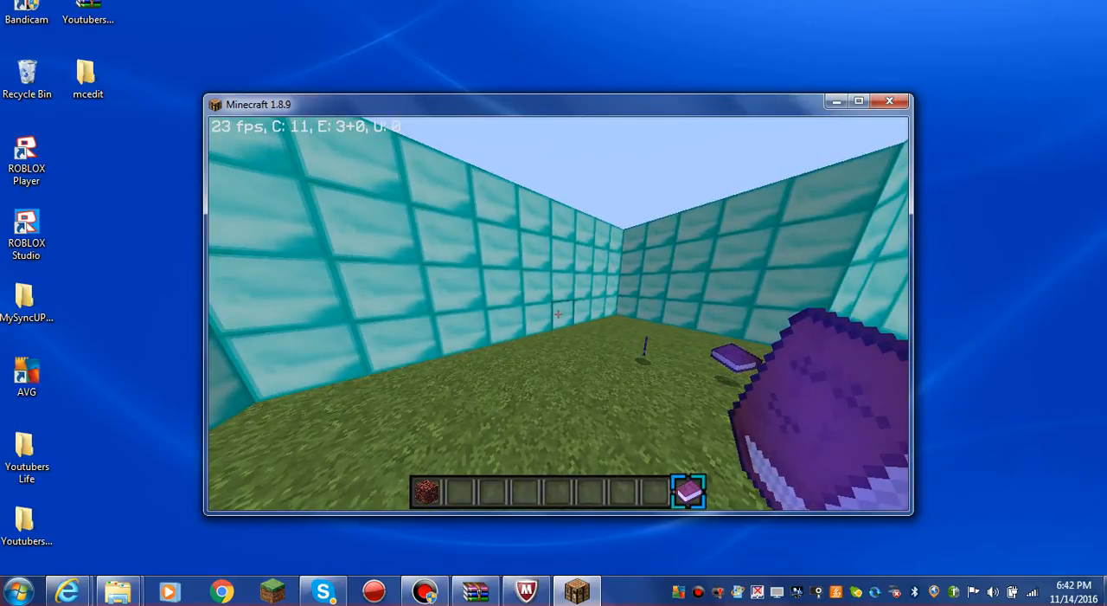
# Search 'chest' in the creative inventory's all-items tab to get a chest
pyautogui.press('e')
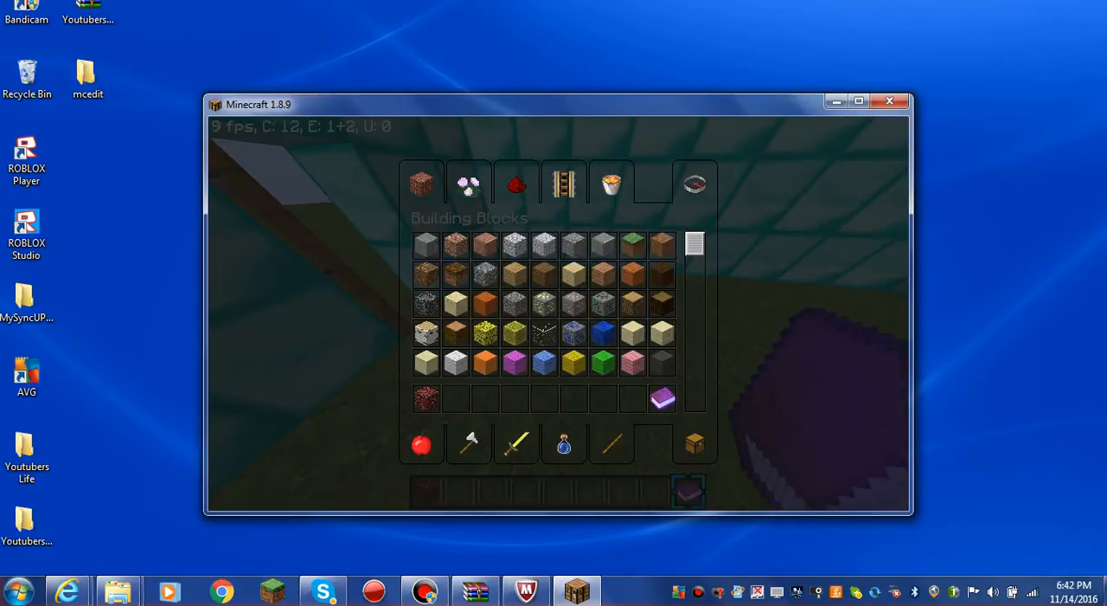
pyautogui.click(695, 182)
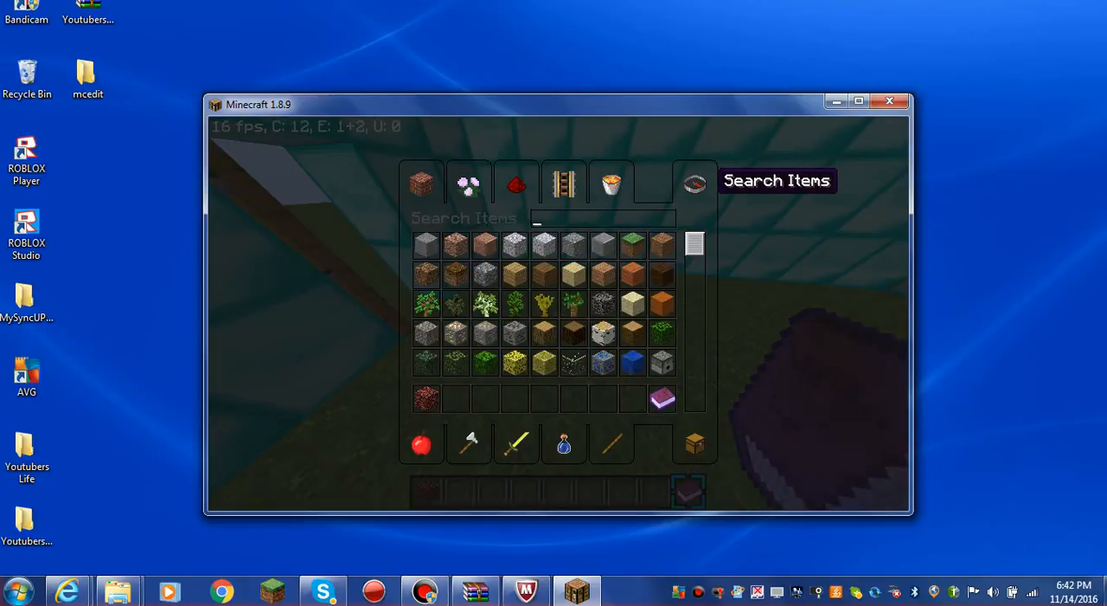
pyautogui.write('chest')
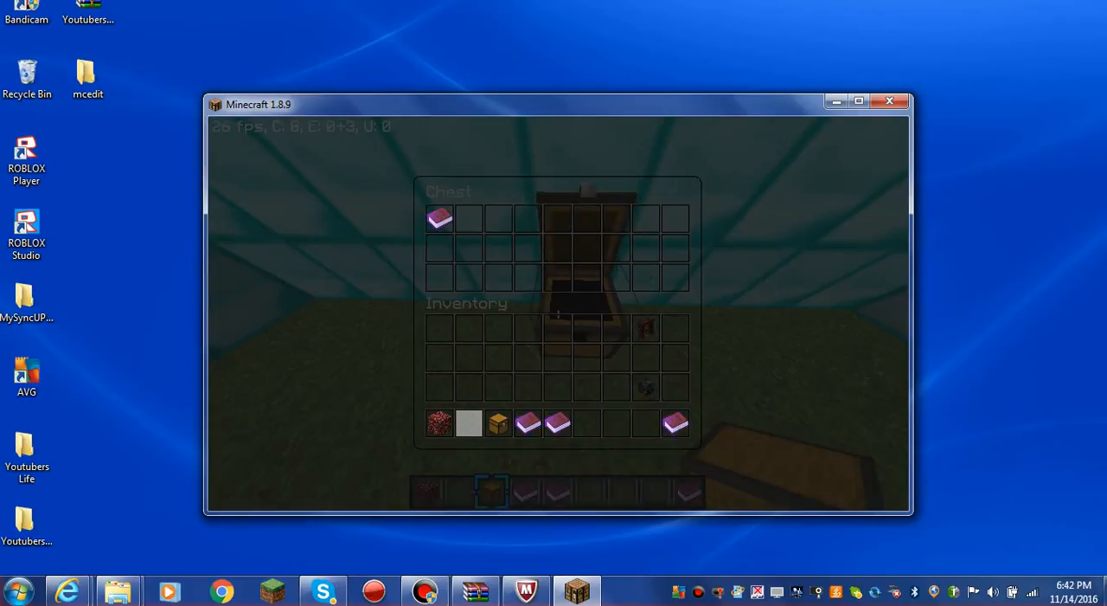
# Close the chest and fly out over the letter-shaped parkour courses
pyautogui.press('Escape')
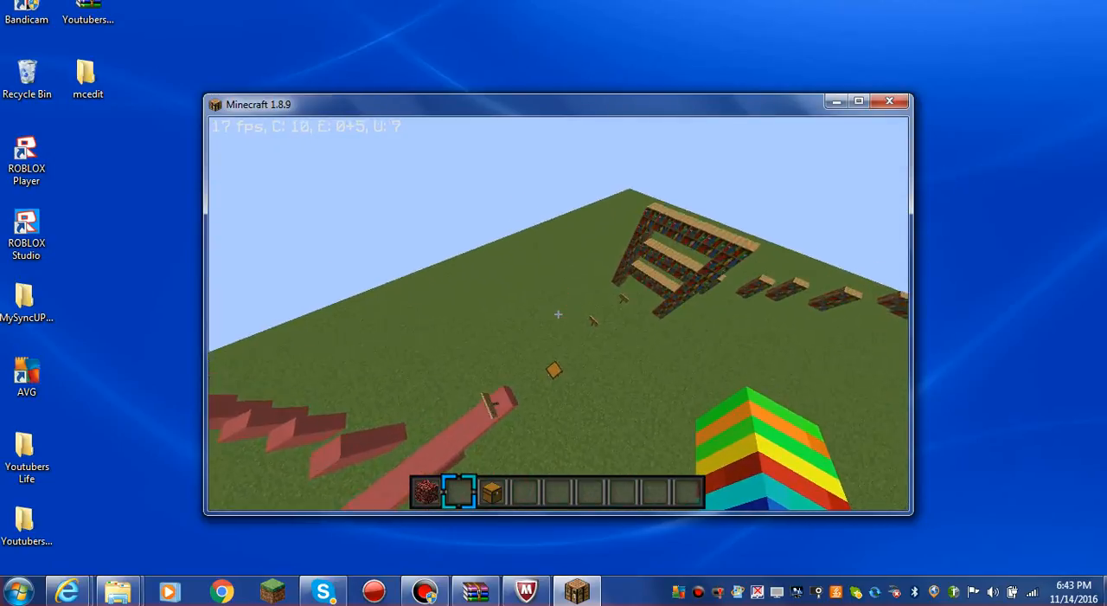
# Open and close the creative inventory, viewing the red 7-shaped course
pyautogui.press('e')
pyautogui.write('ew')
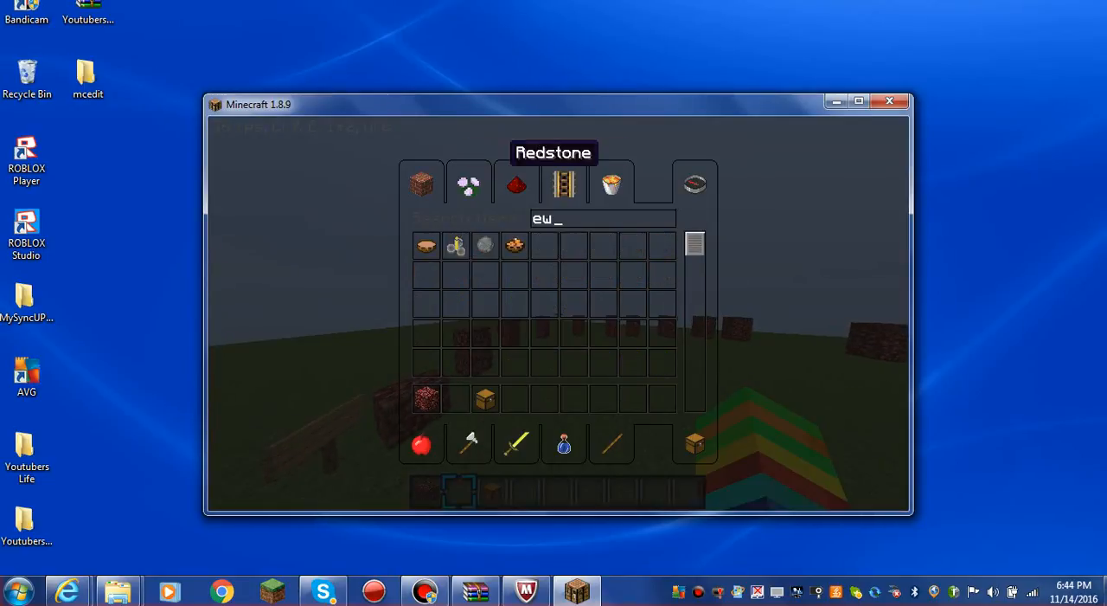
pyautogui.press('Escape')
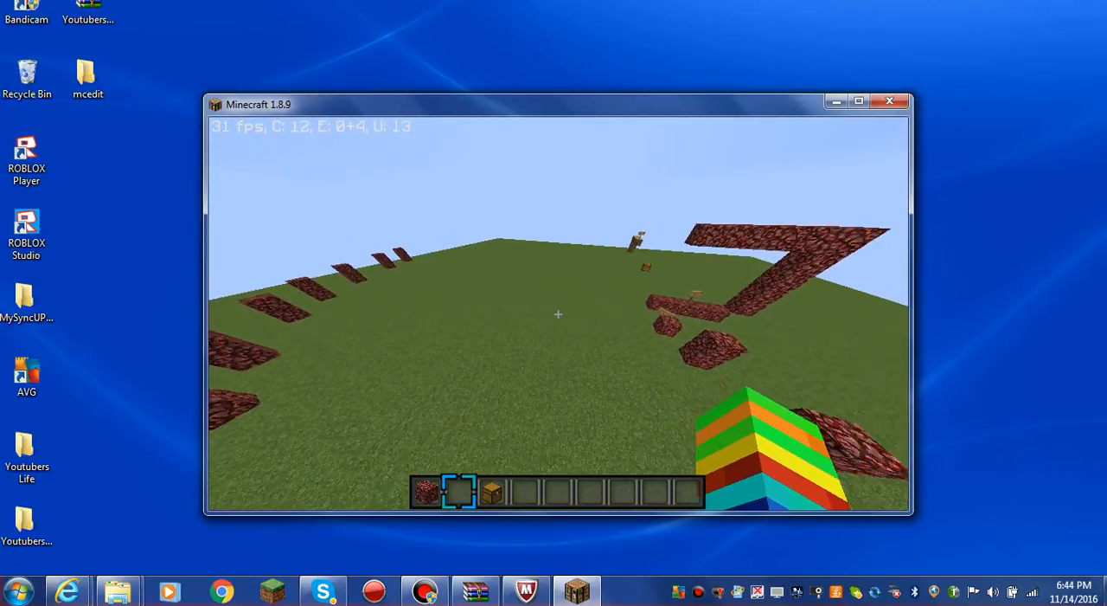
# Run '/gamerule keepInventory true' in chat
pyautogui.press('/')
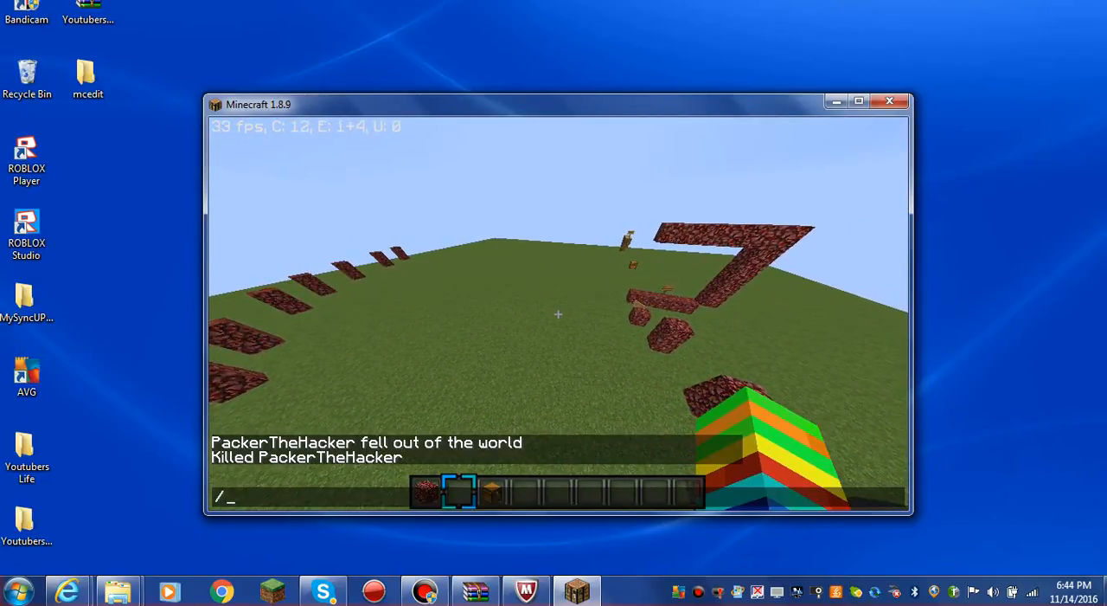
pyautogui.write('game')
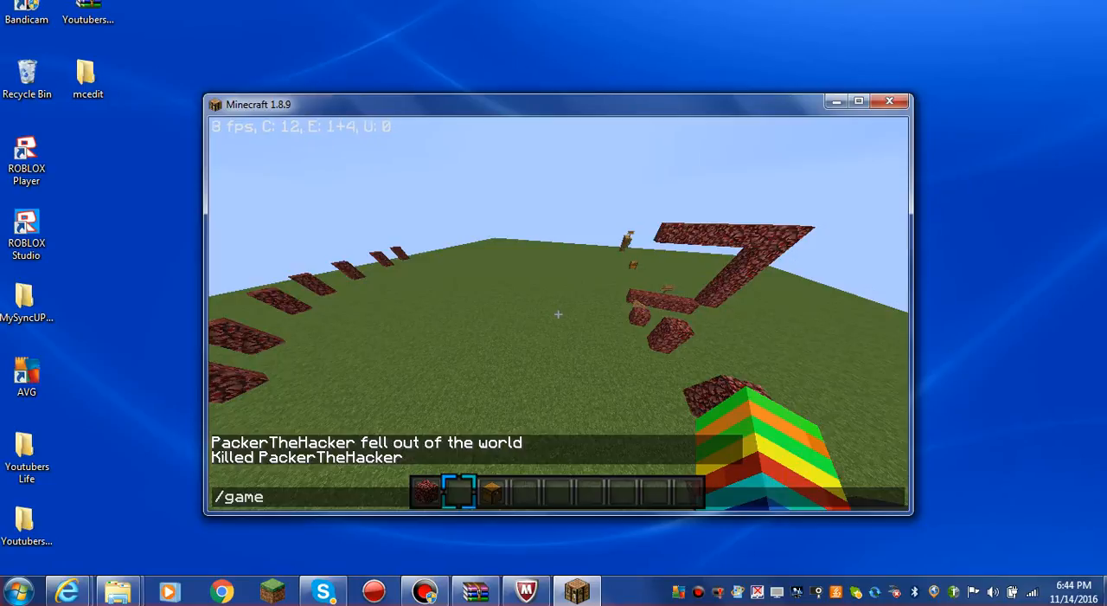
pyautogui.write('r')
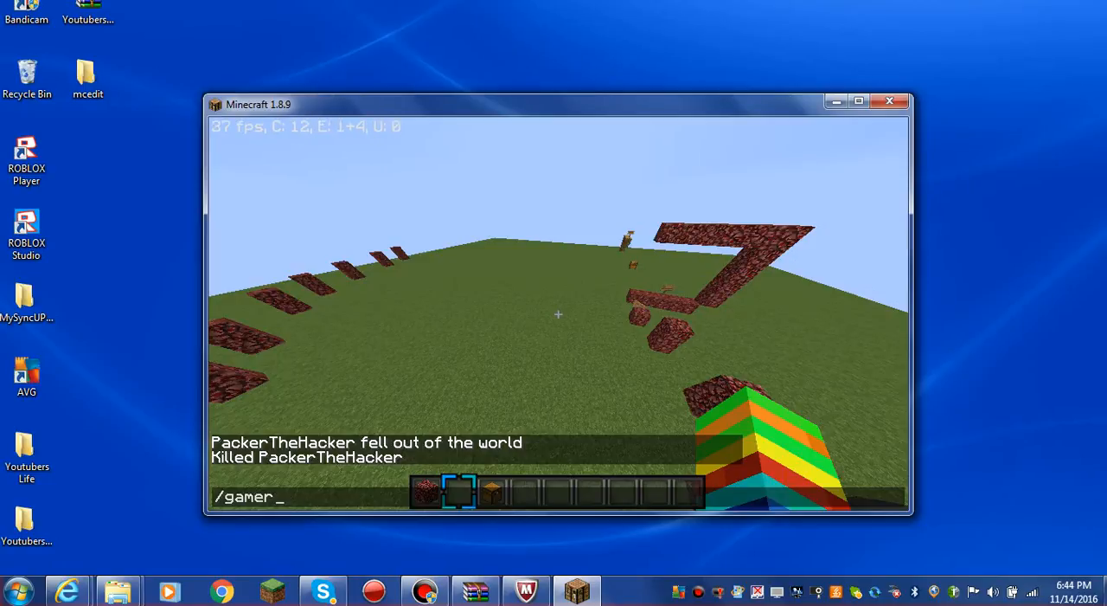
pyautogui.write('ule kee')
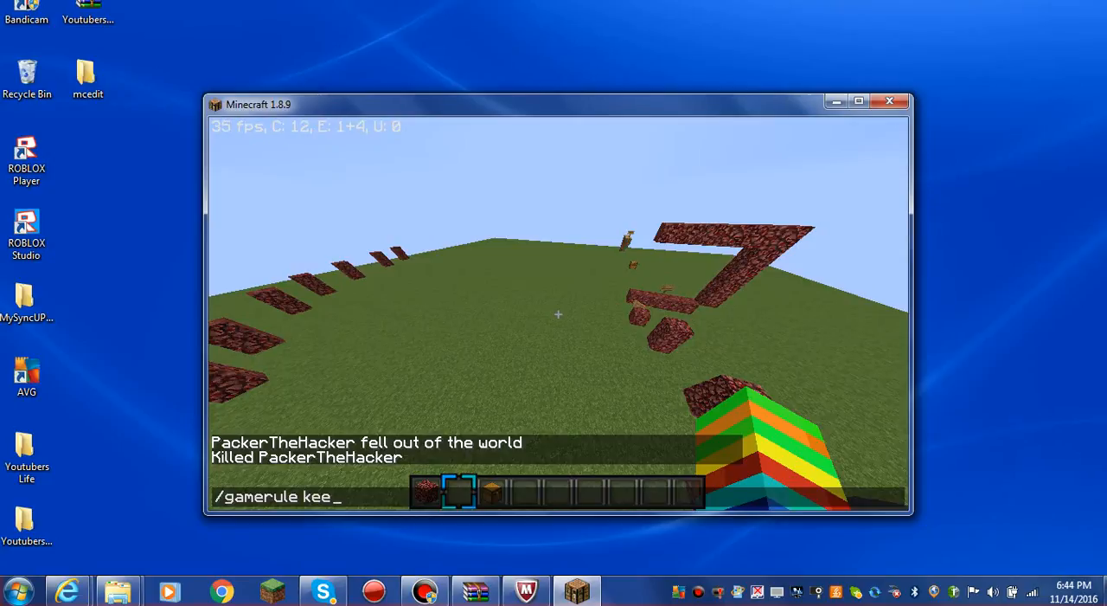
pyautogui.write('pI')
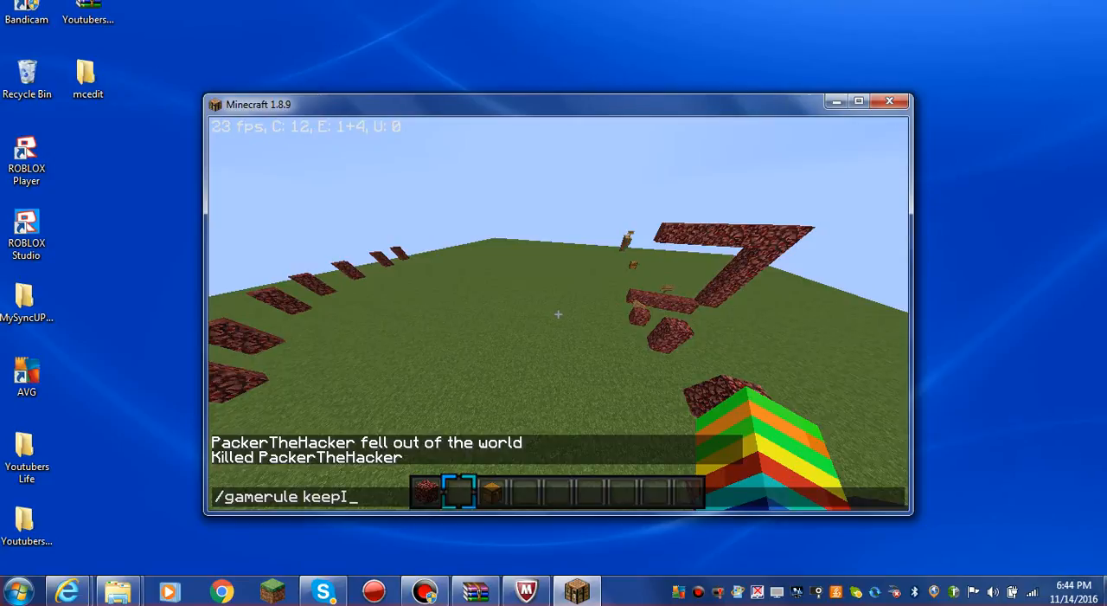
pyautogui.write('n')
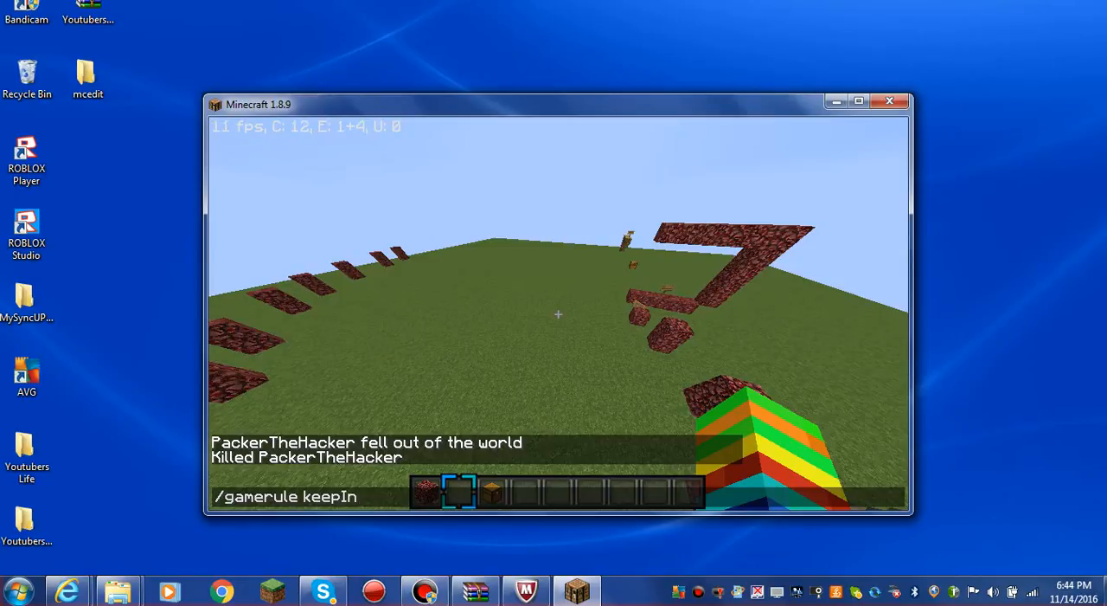
pyautogui.write('ventory')
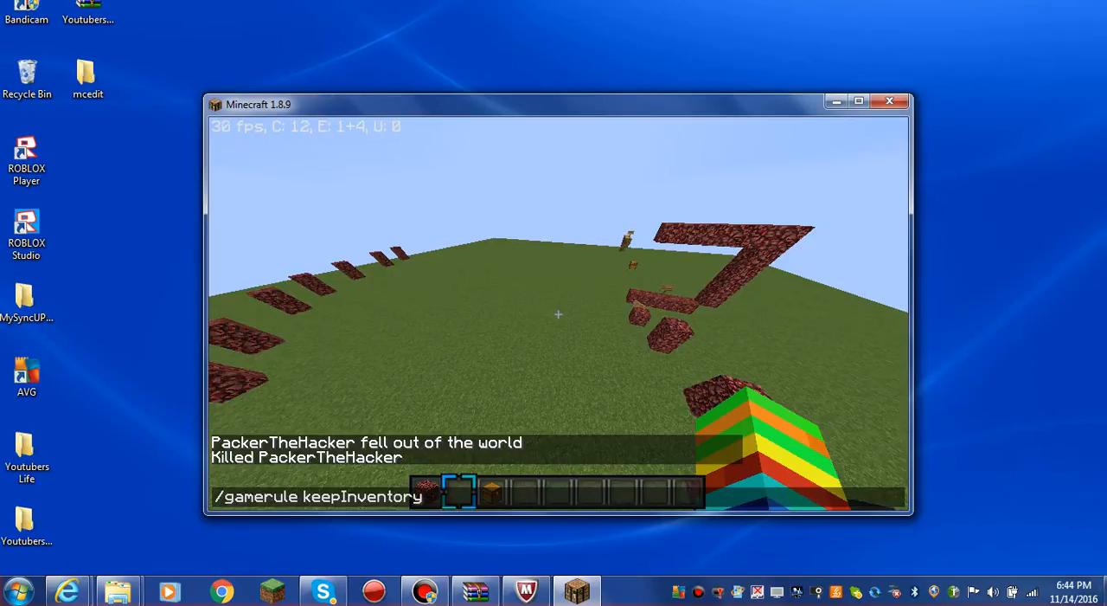
pyautogui.write('true')
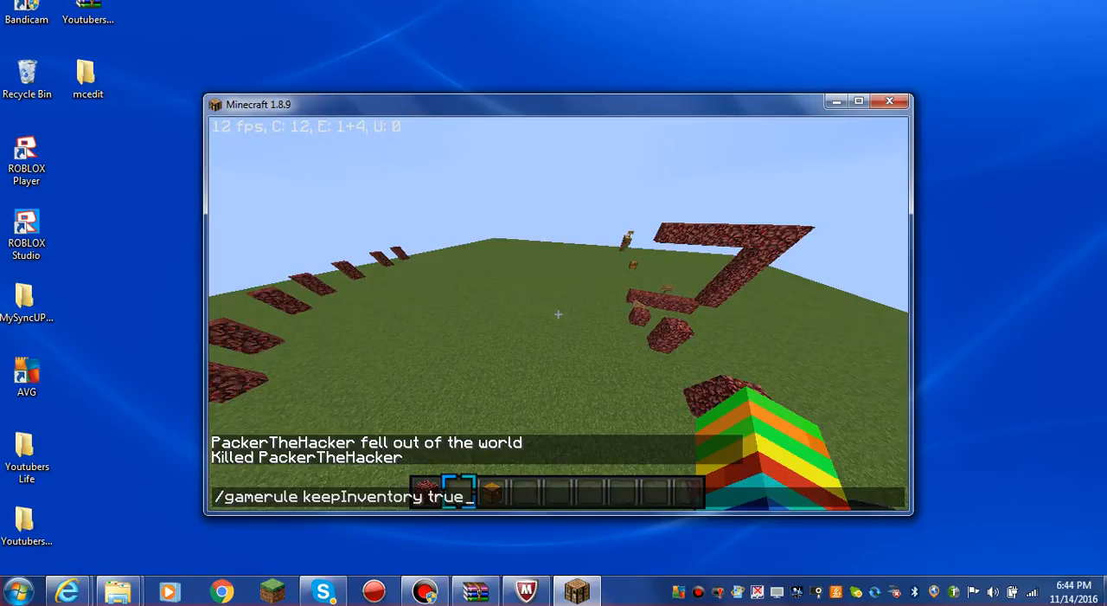
pyautogui.press('Return')
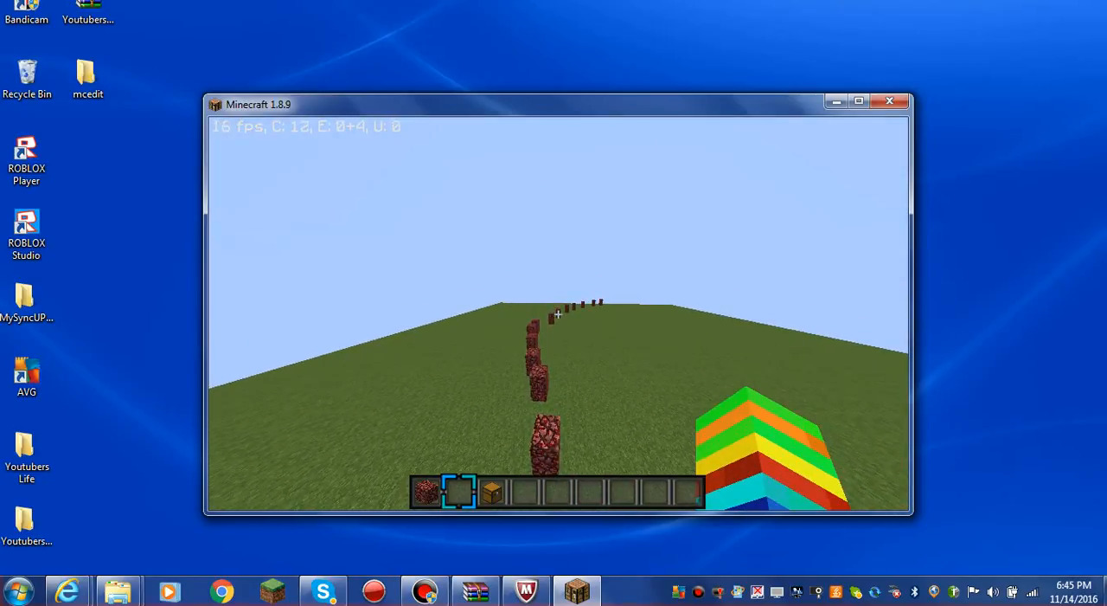
pyautogui.moveTo(557, 314)
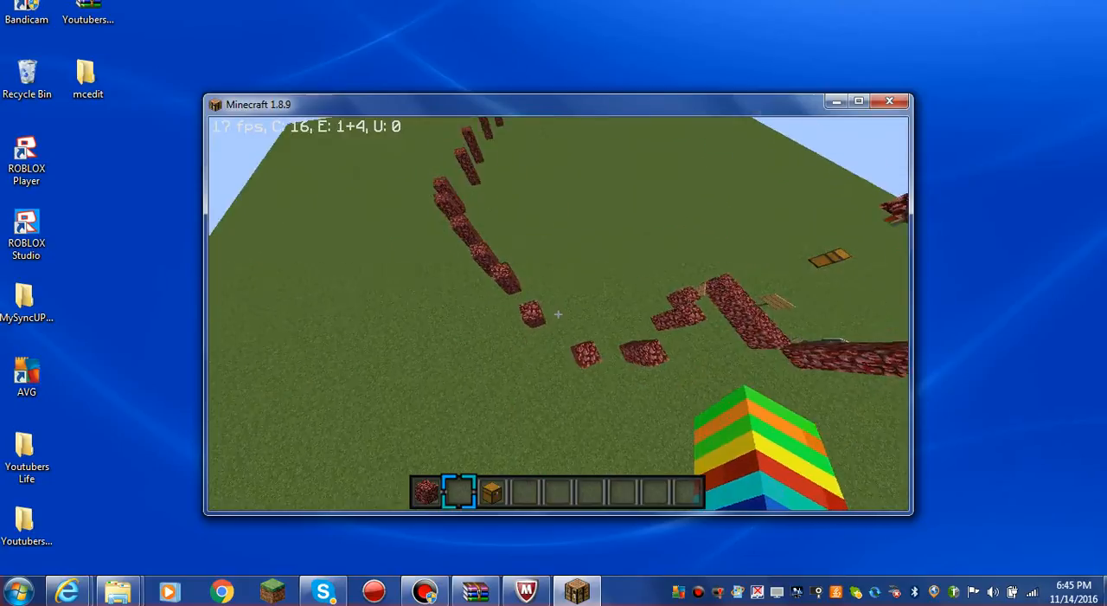